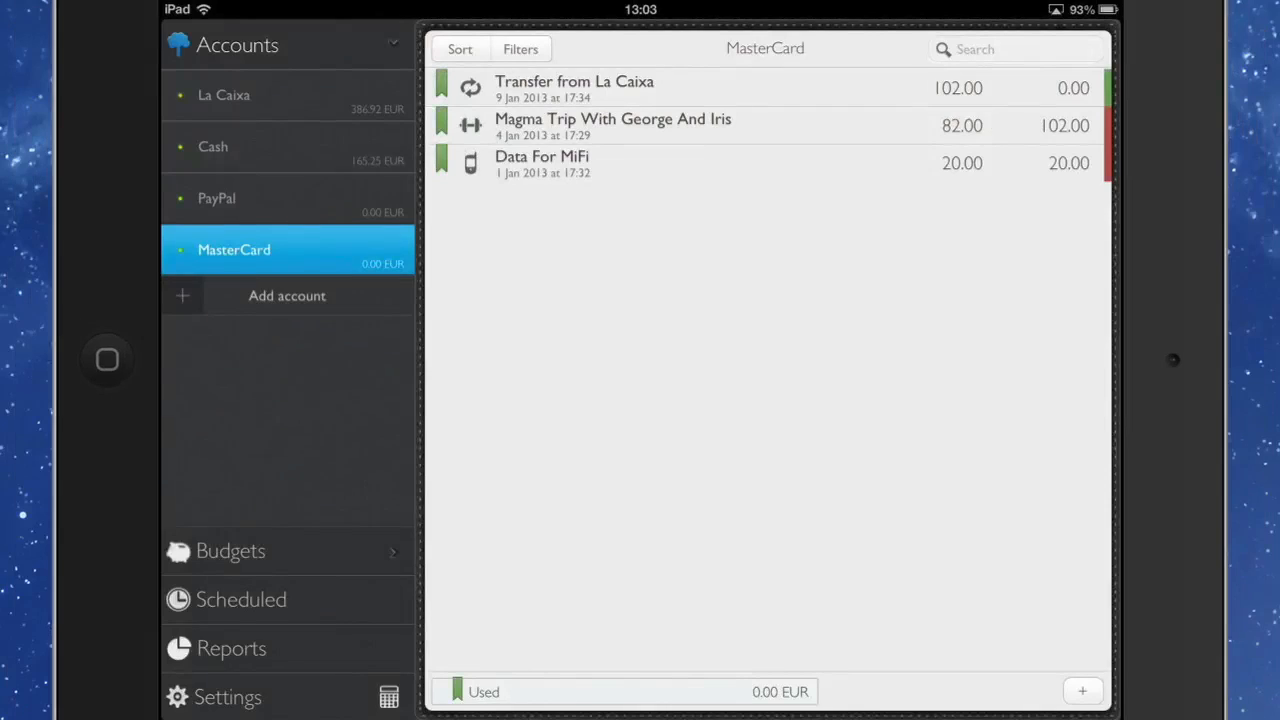
Show the Cash account (165.25 EUR) and bring up the new-transaction type choices
left_click(212, 146)
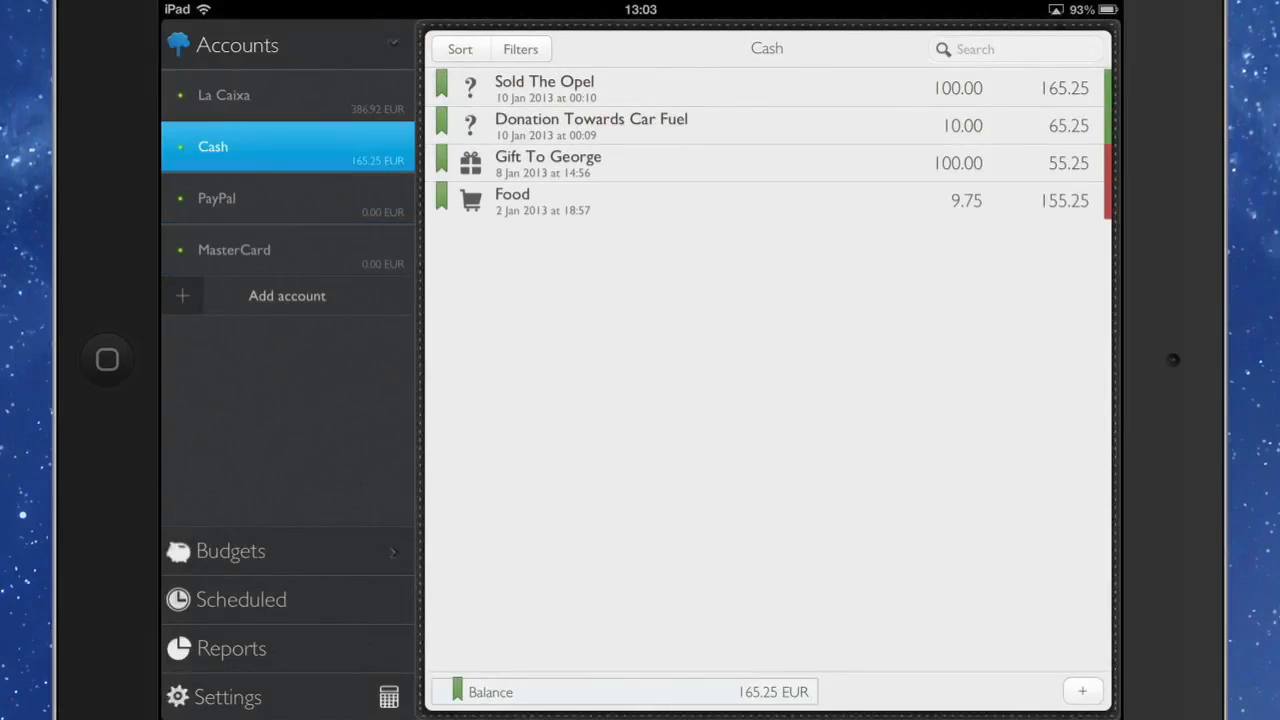
left_click(1082, 692)
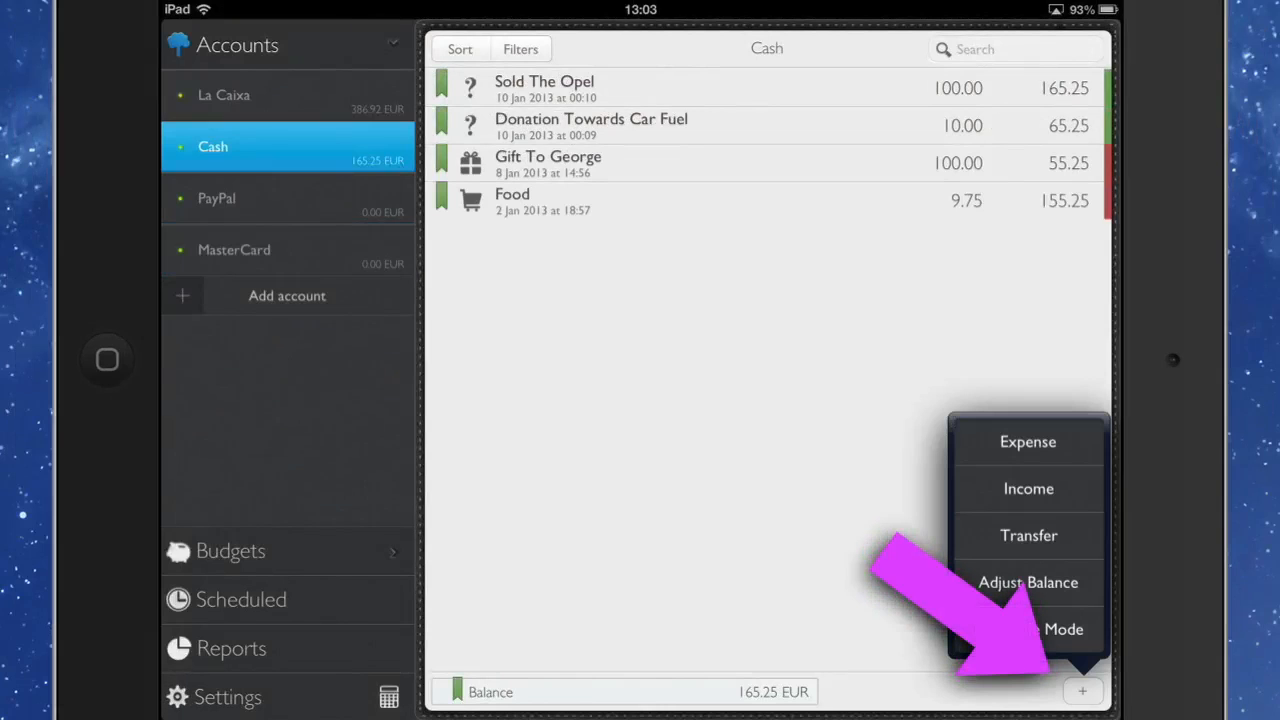
Start an expense from Cash and MasterCard in categories Maintenance, Groceries and DIY for Megasupermarket
left_click(1028, 442)
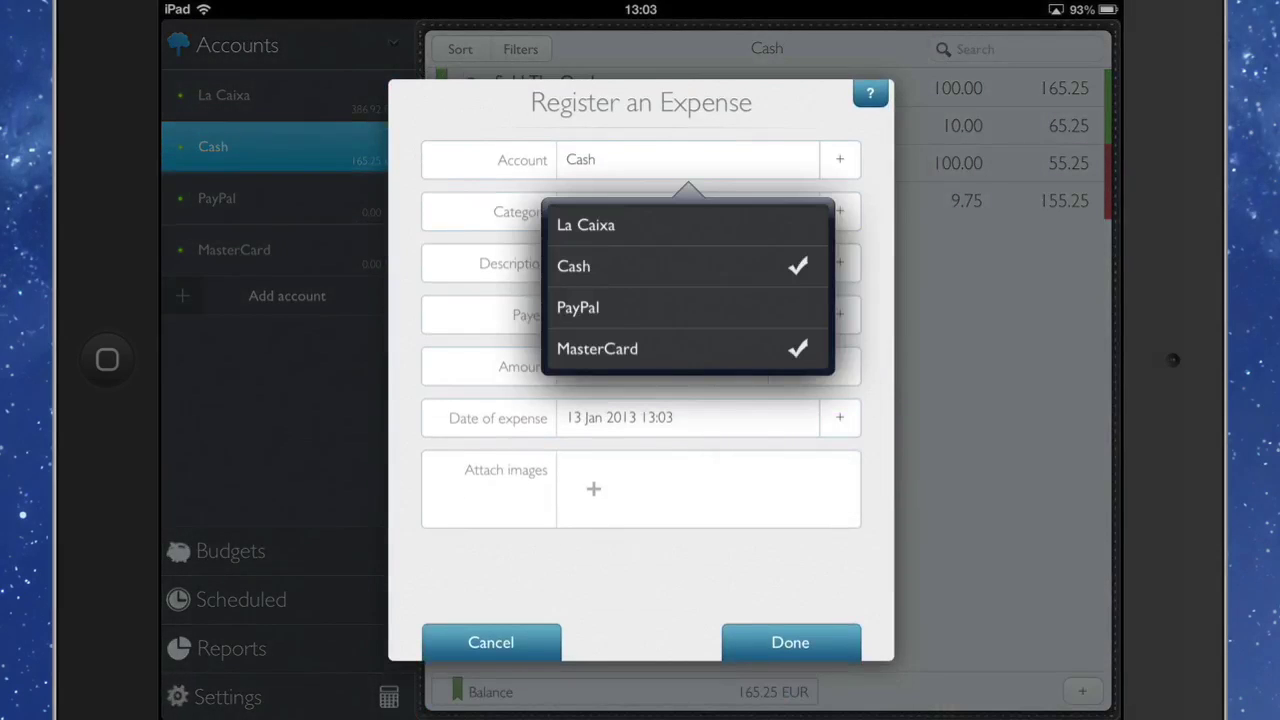
left_click(596, 348)
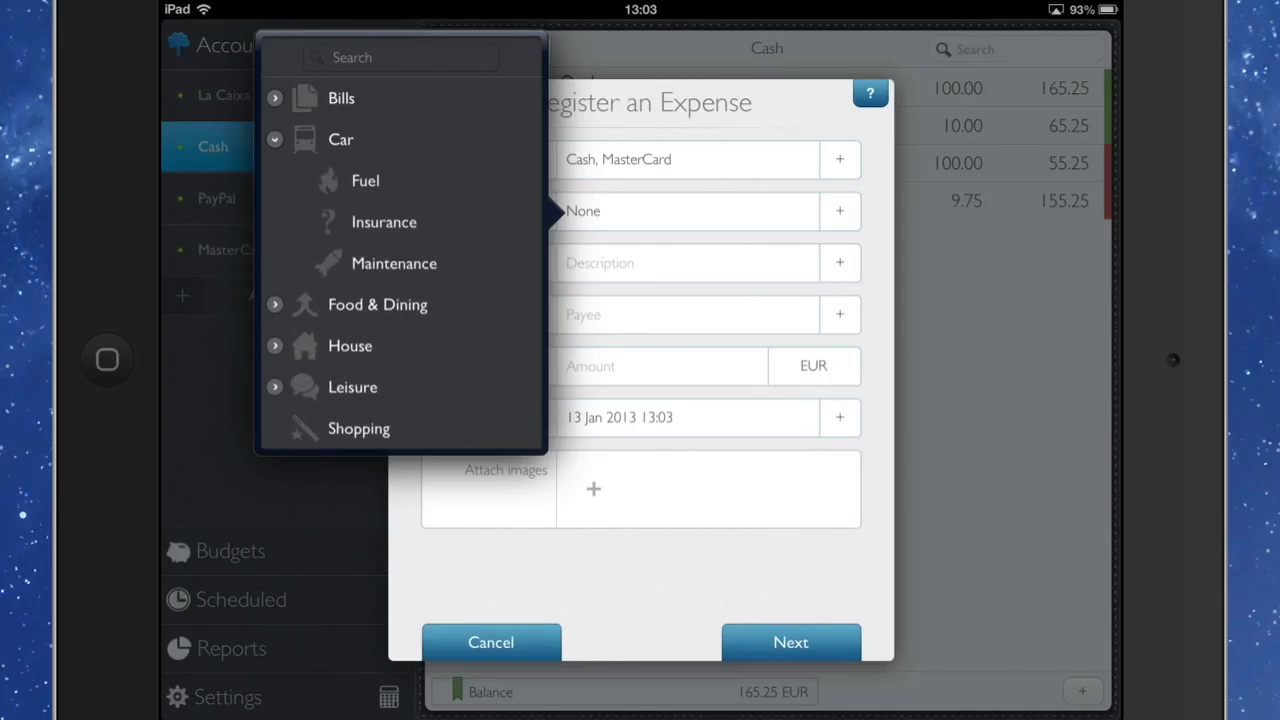
left_click(392, 264)
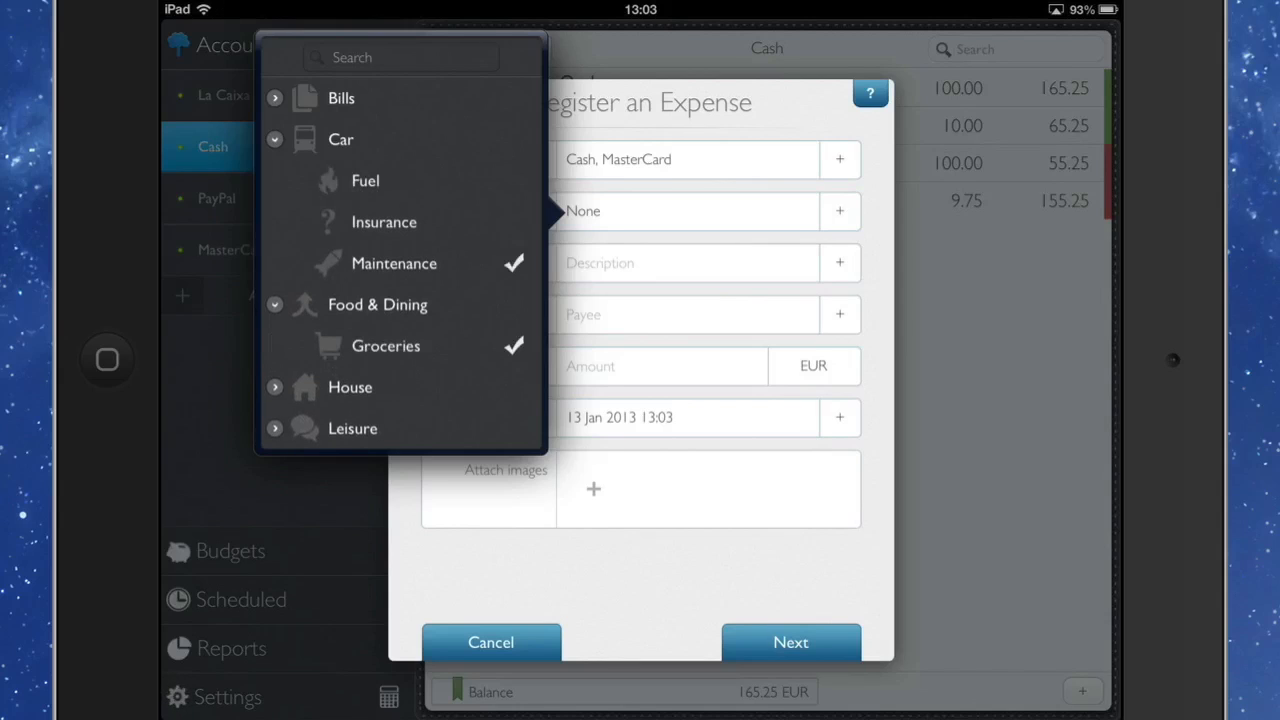
scroll("down", 3)
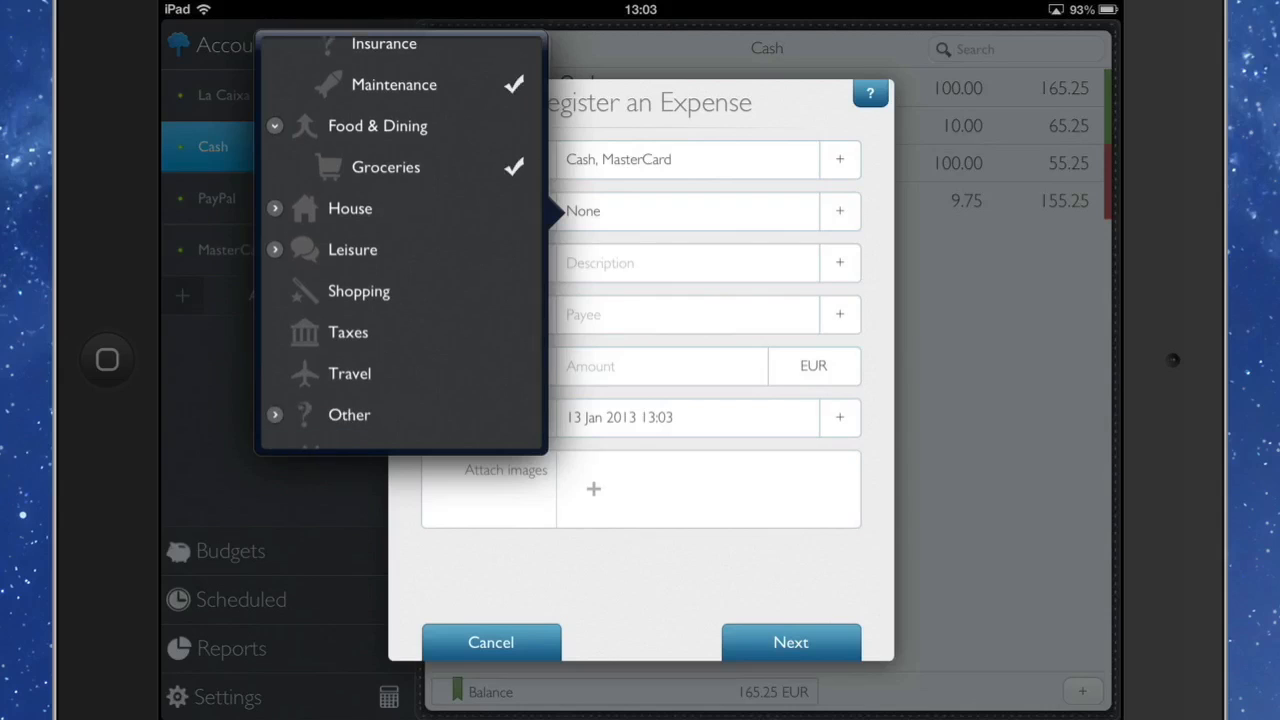
left_click(276, 208)
type("Megasupermarket")
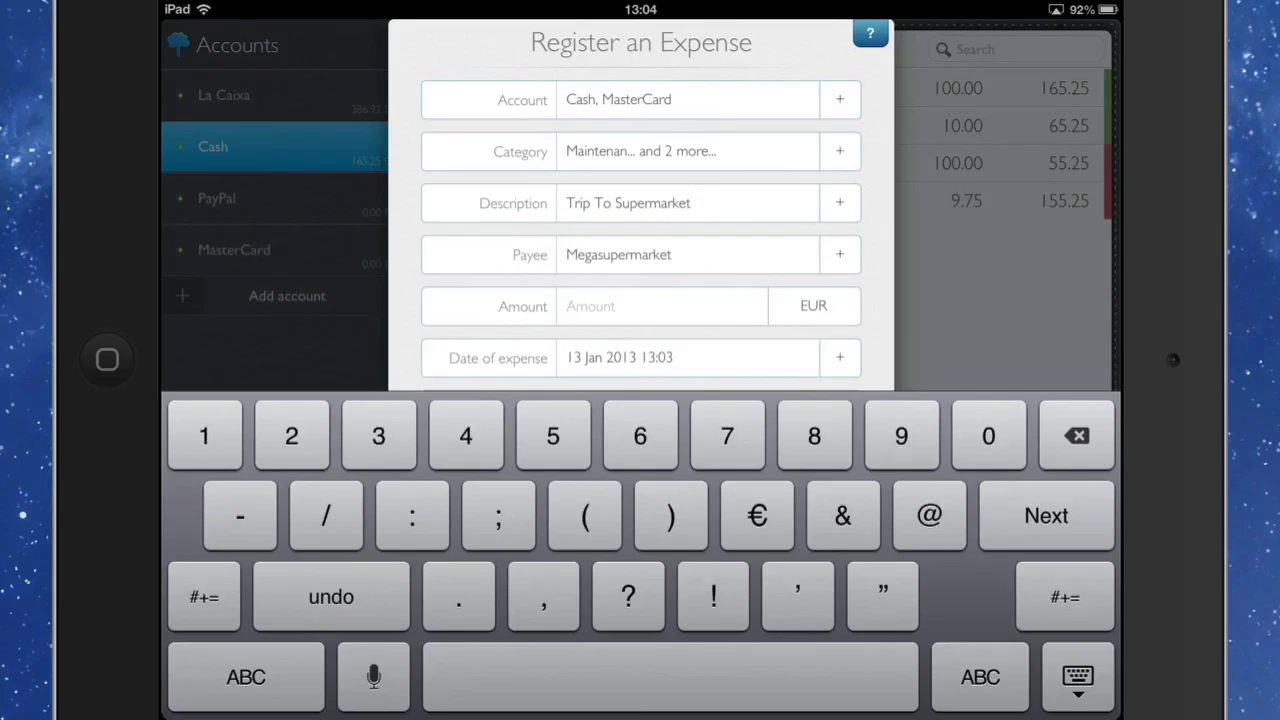
Enter amount 47.01 EUR, keep the 13 Jan 2013 date, and continue to the split
type("47")
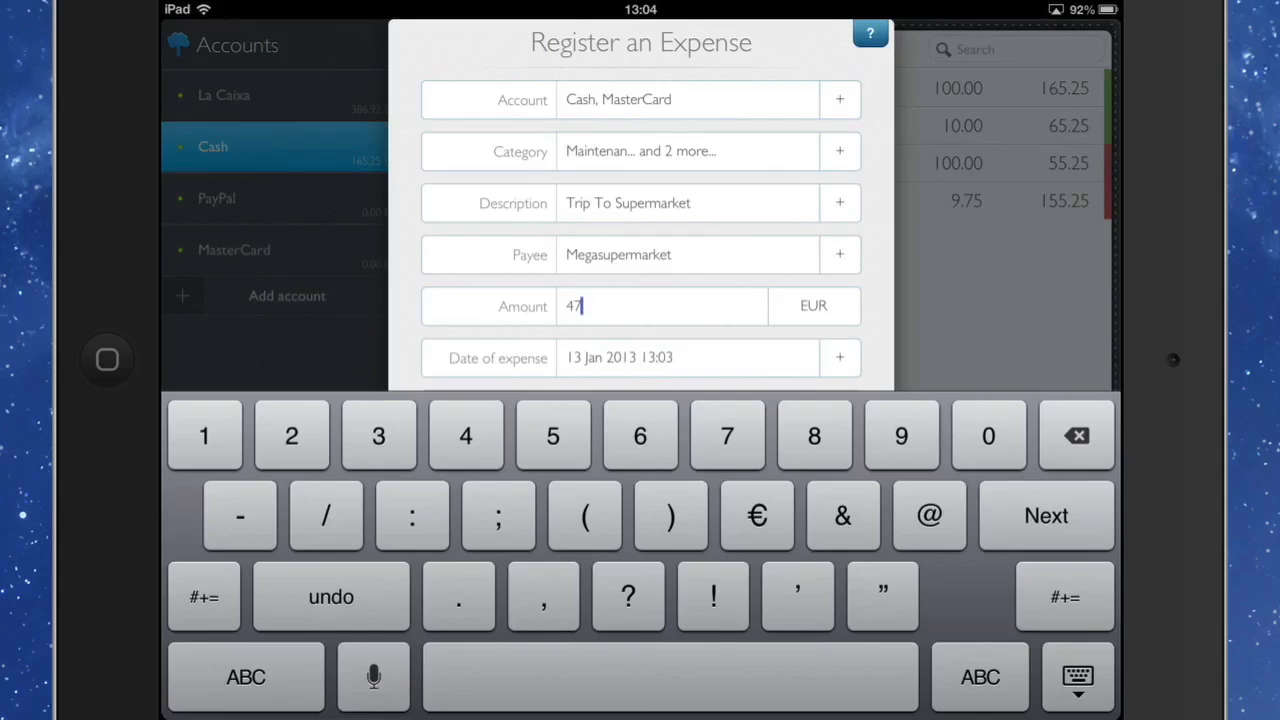
type(".01")
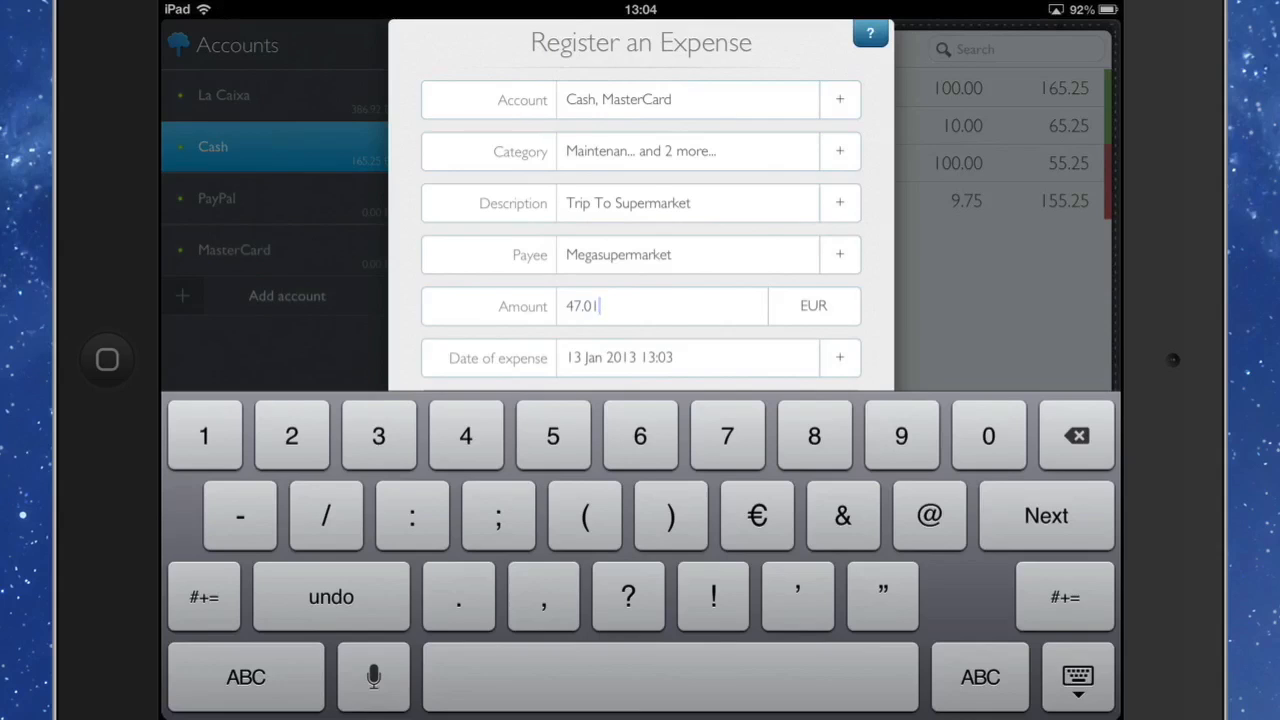
left_click(838, 356)
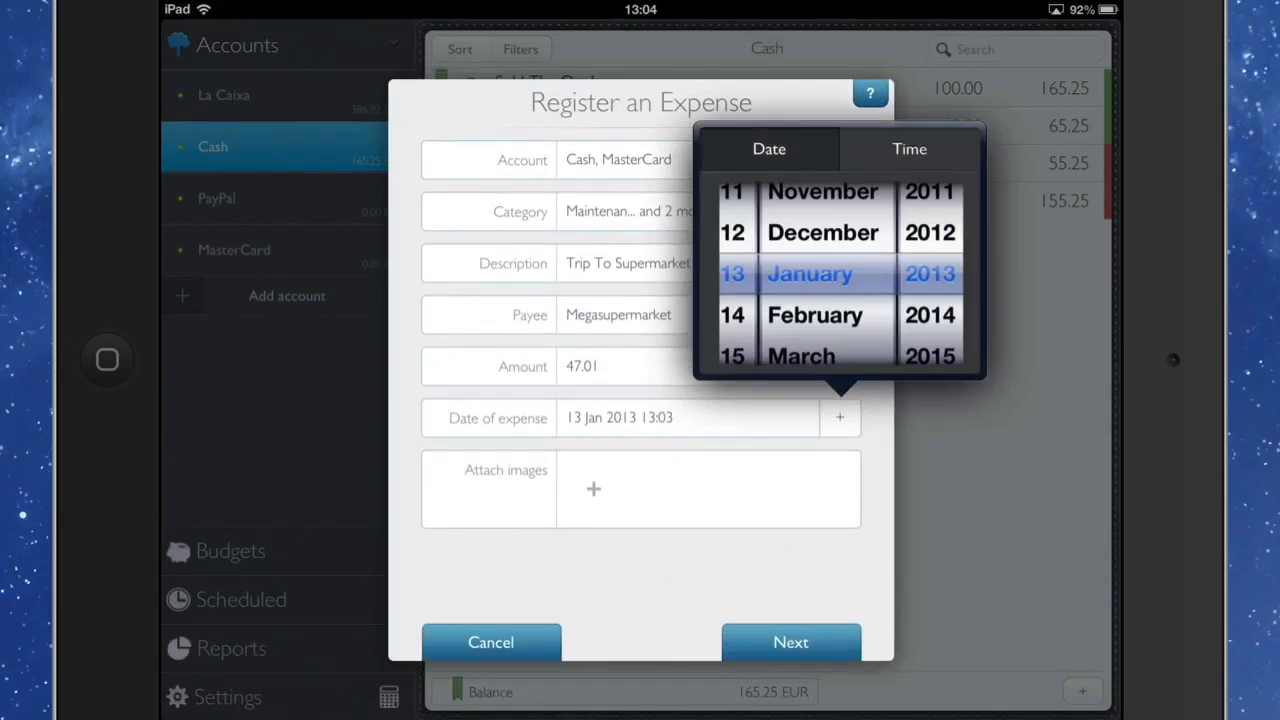
left_click(790, 642)
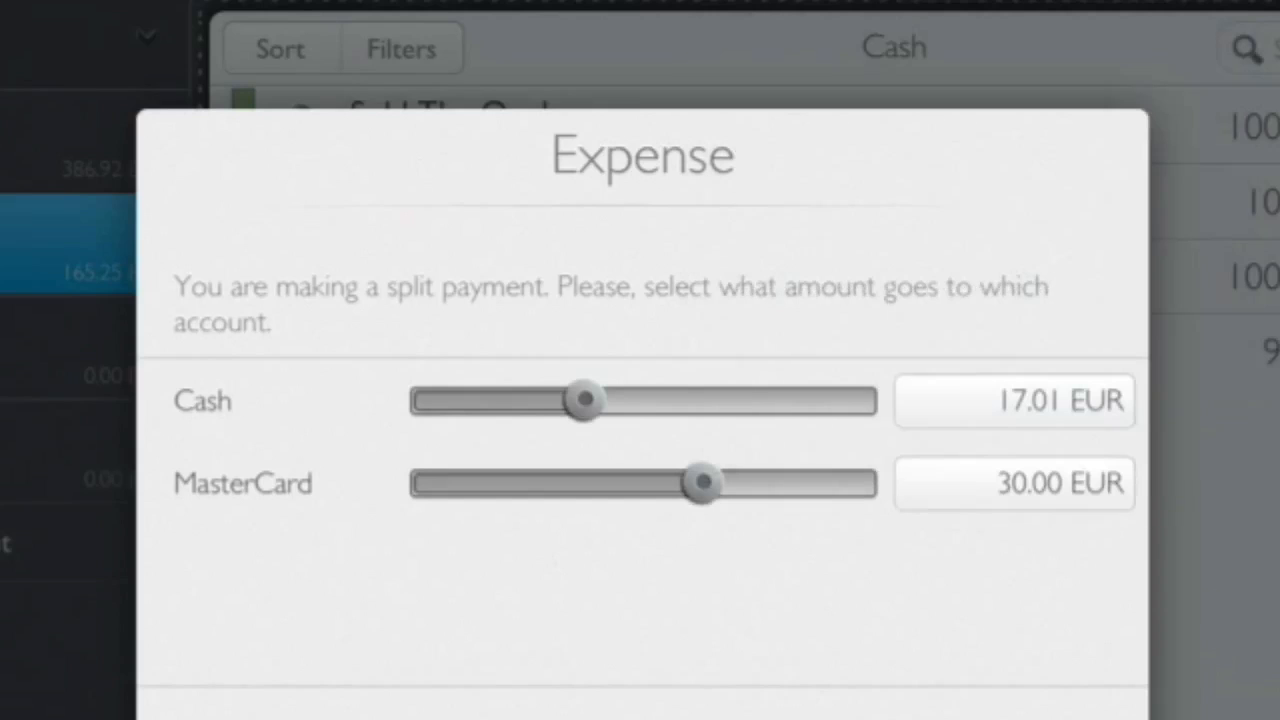
Split 17.01 Cash / 30.00 MasterCard and 11.99 Maintenance, 25.99 Groceries, 9.03 DIY, then save
scroll("down", 3)
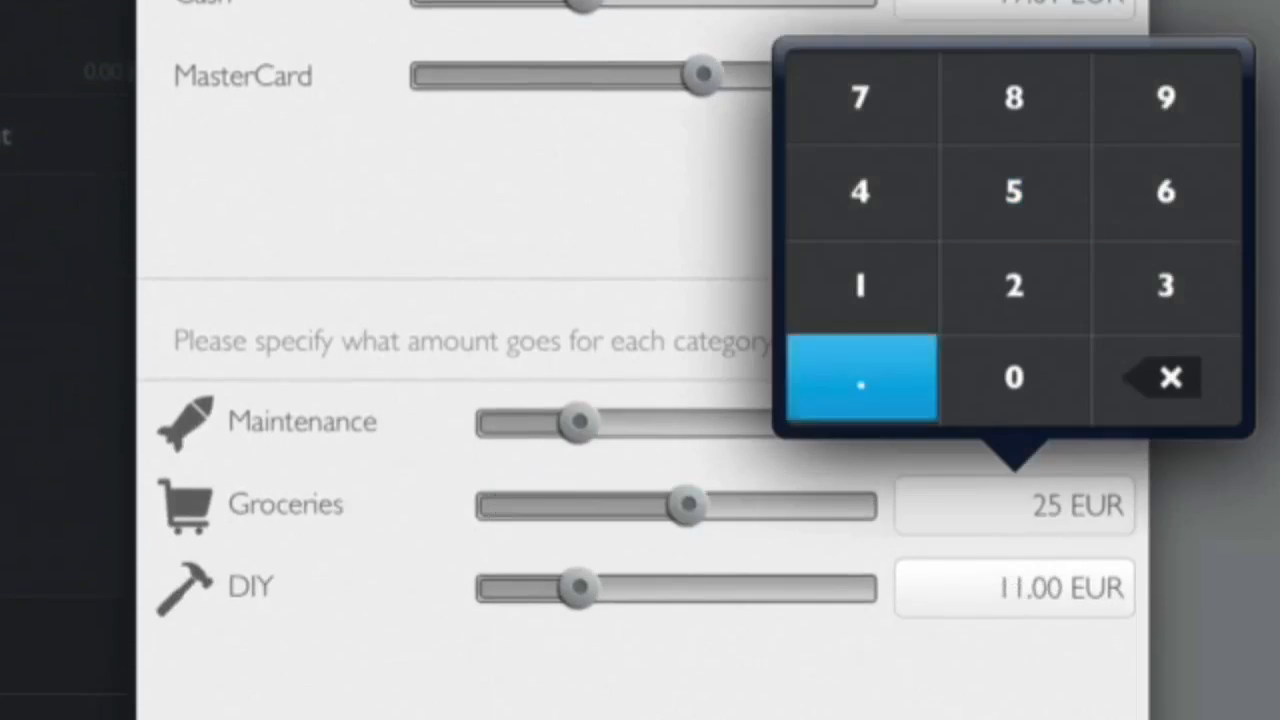
left_click(858, 378)
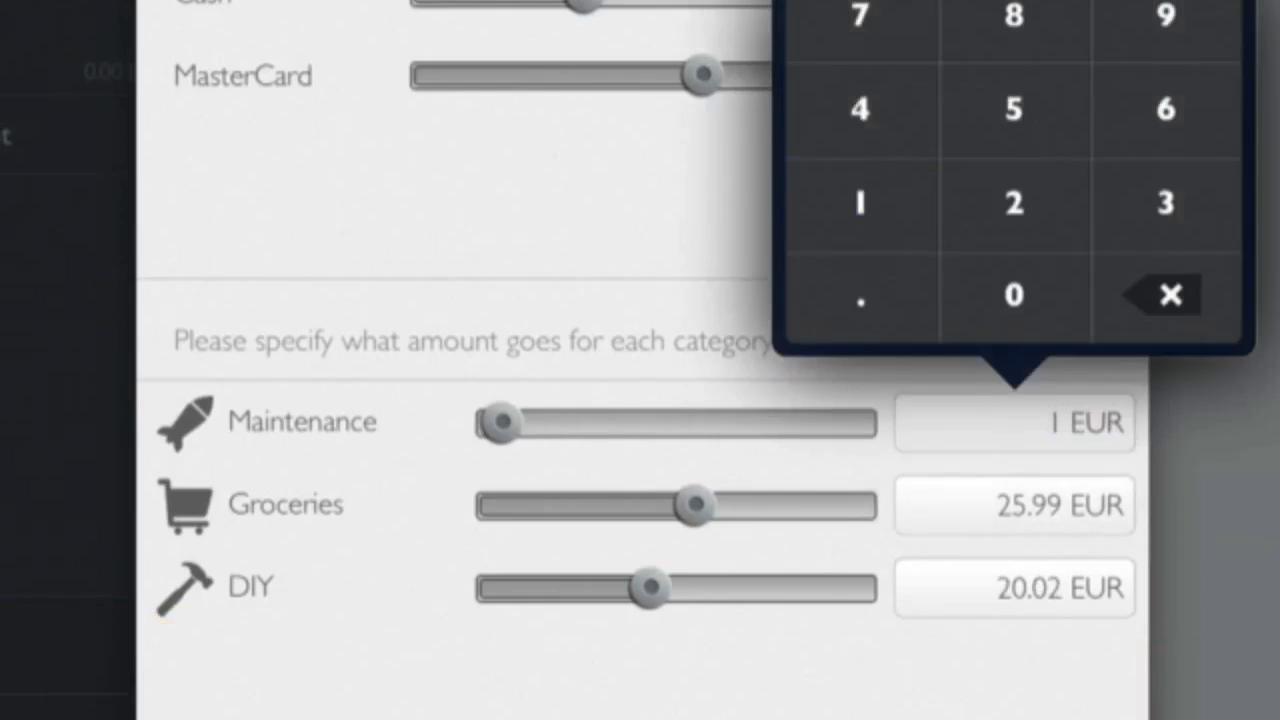
left_click(1164, 16)
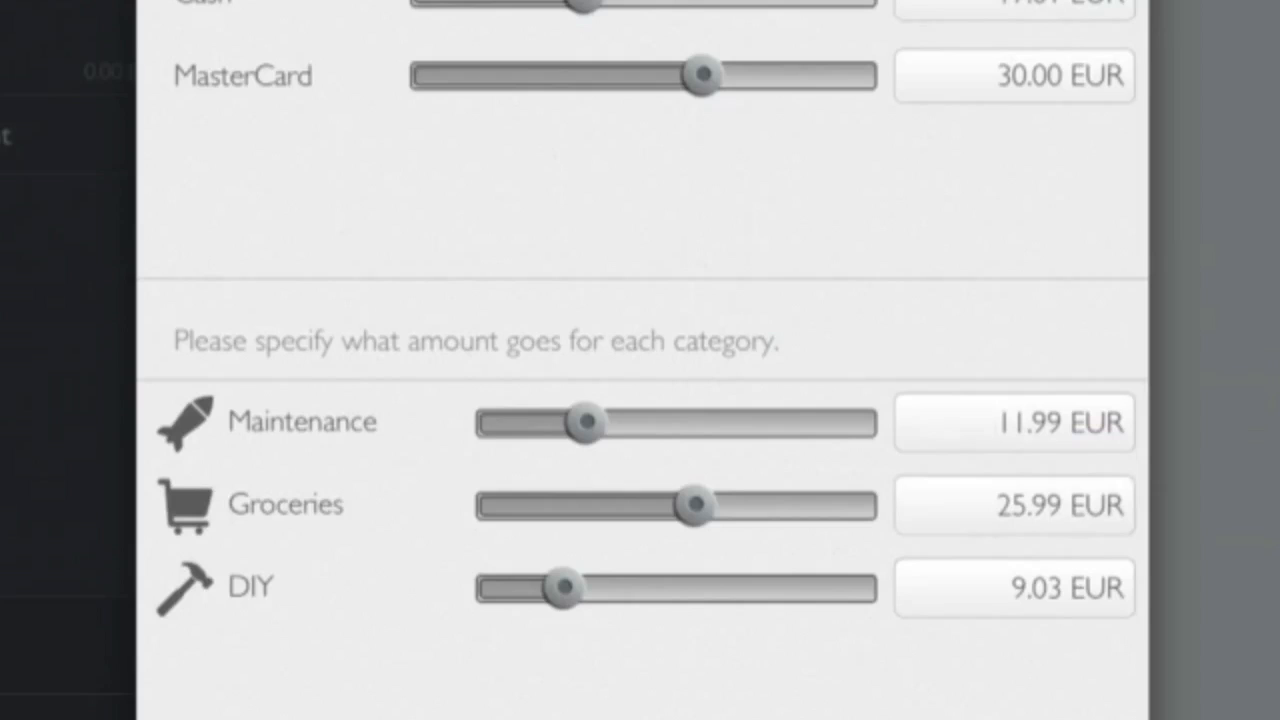
scroll("down", 3)
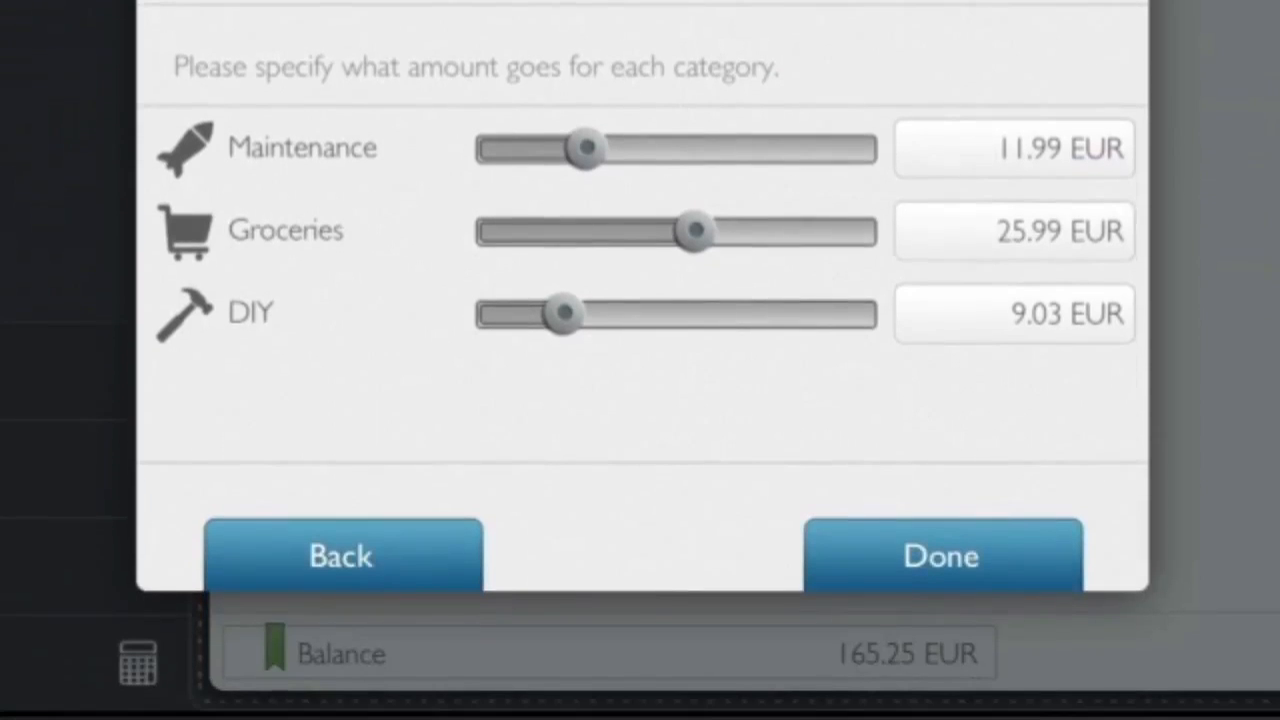
left_click(940, 556)
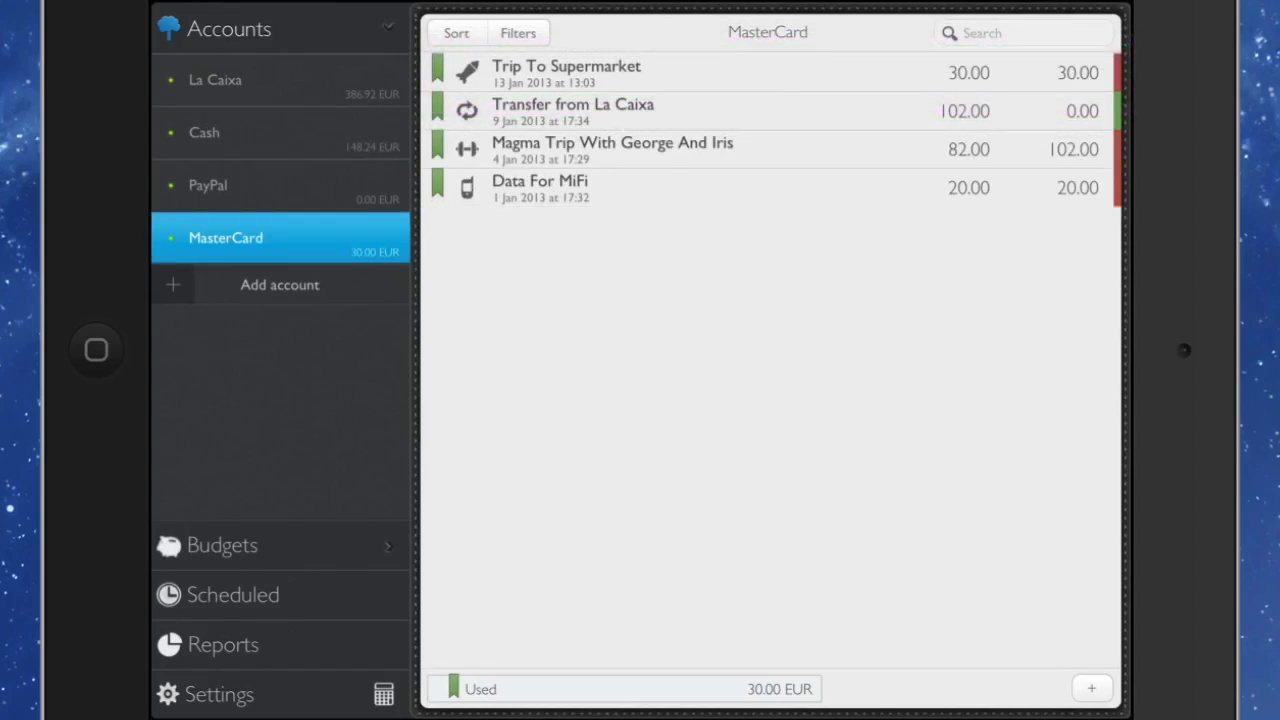
Expand the 30.00 EUR Trip To Supermarket entry in MasterCard, view its edit form, and cancel unchanged
left_click(566, 72)
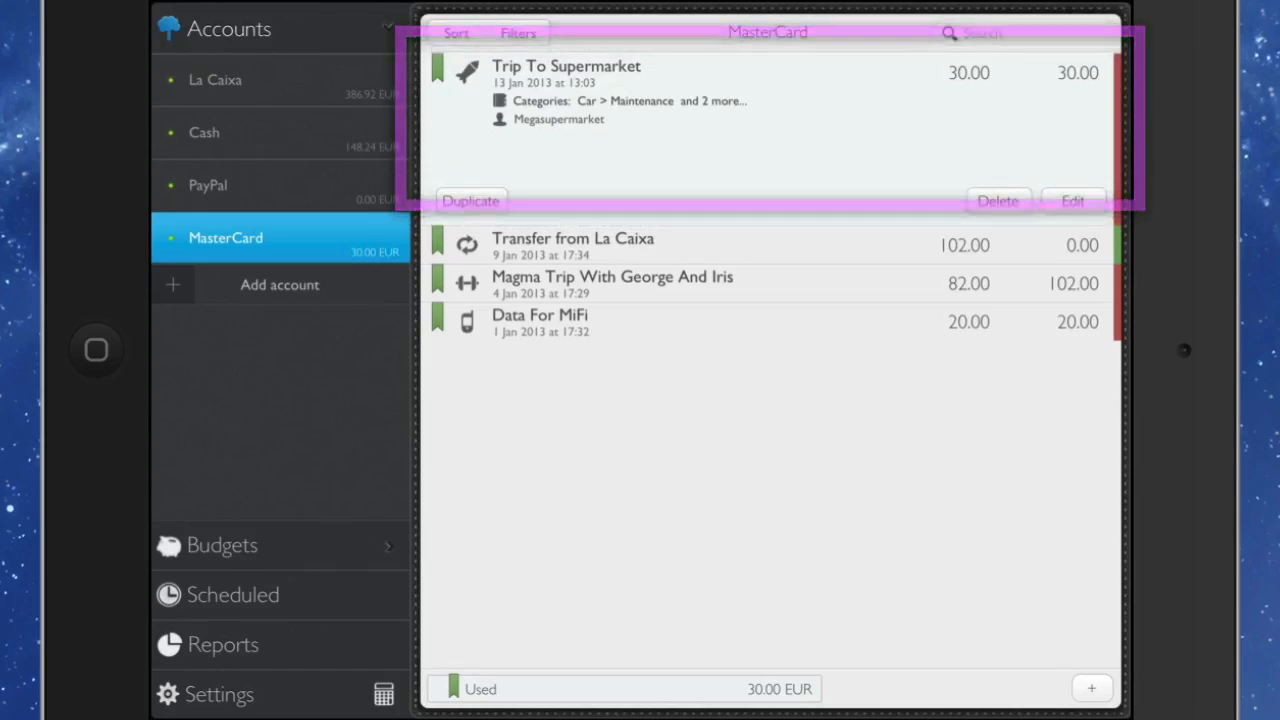
left_click(1072, 200)
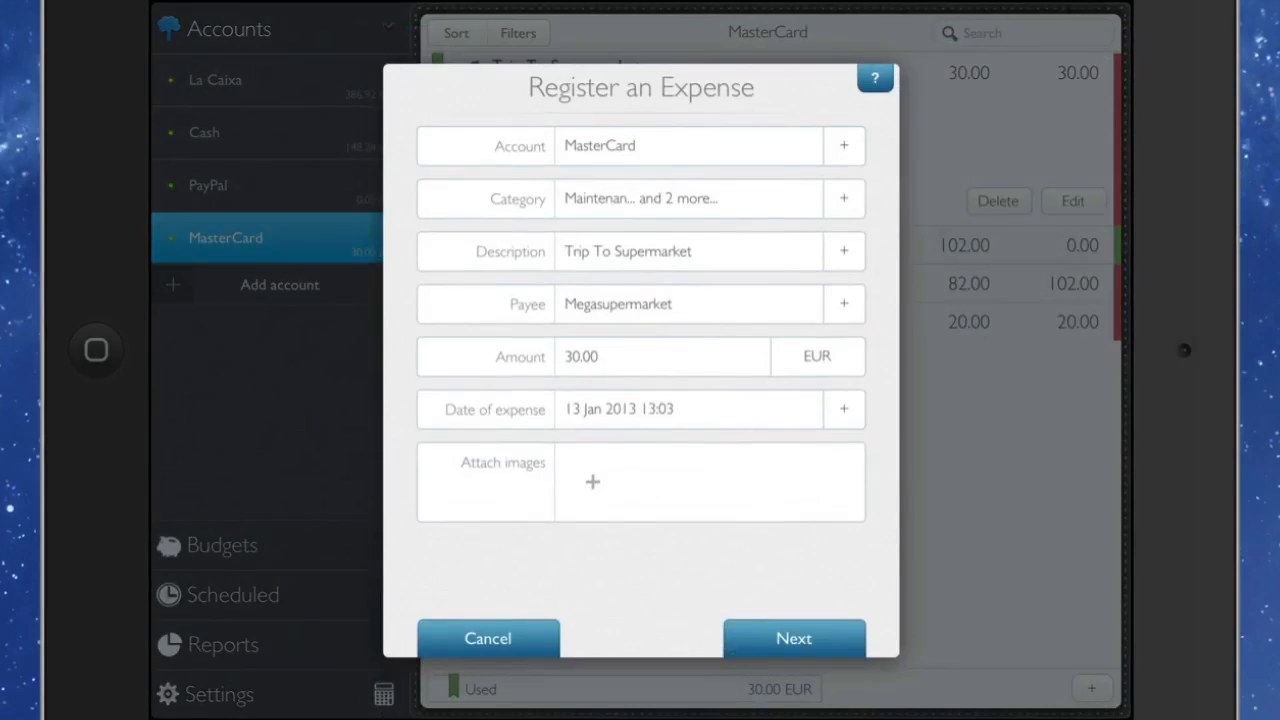
left_click(792, 638)
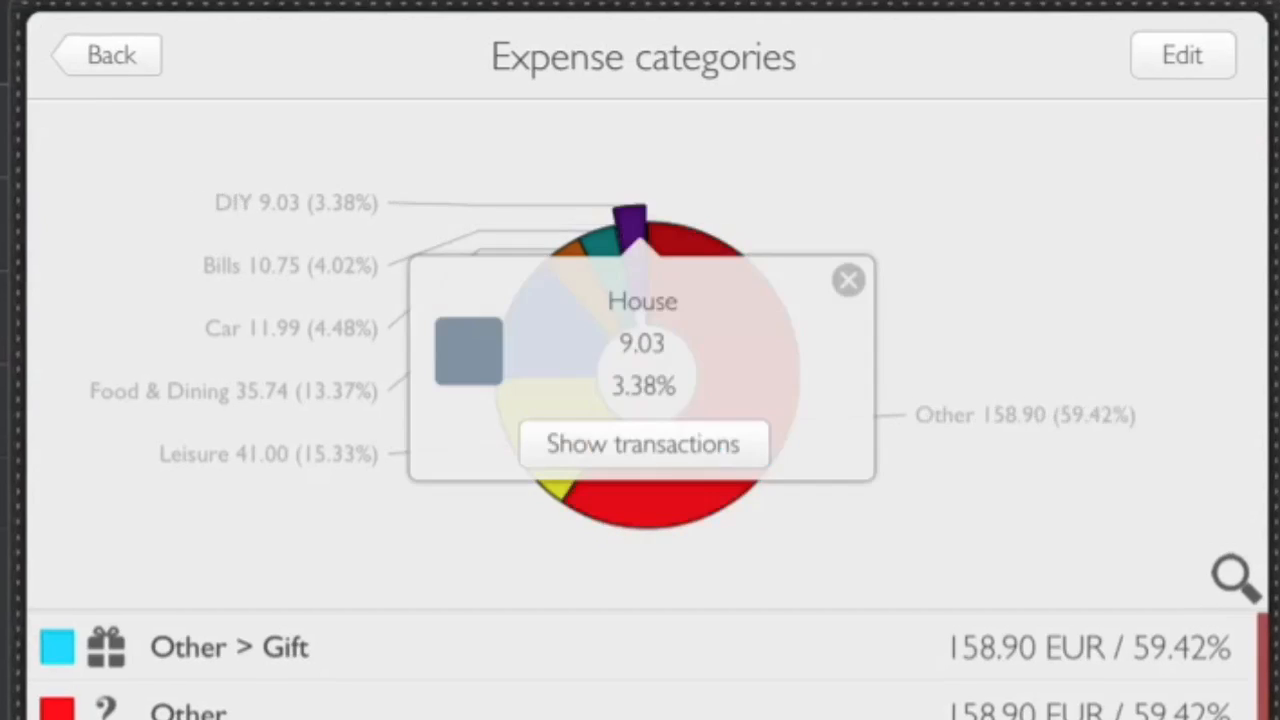
Review Trip To Supermarket transactions behind the House, Food & Dining and Car slices, then dismiss the popup
left_click(642, 444)
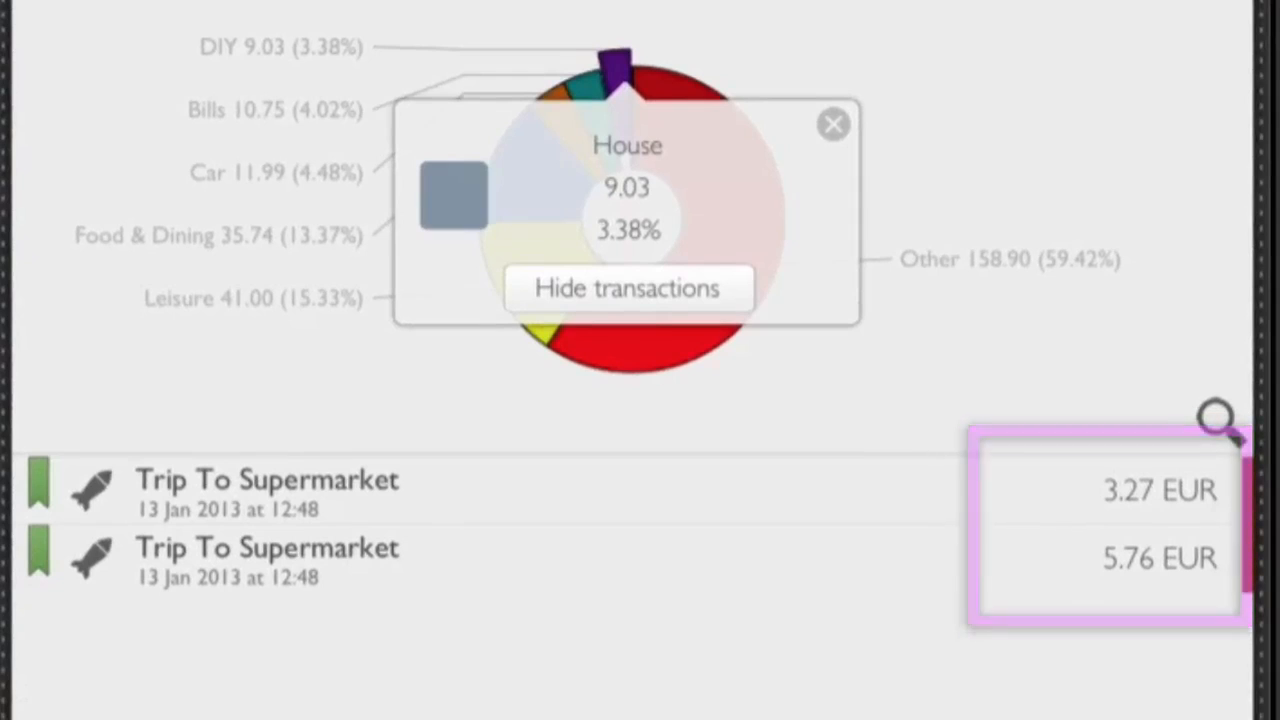
left_click(832, 124)
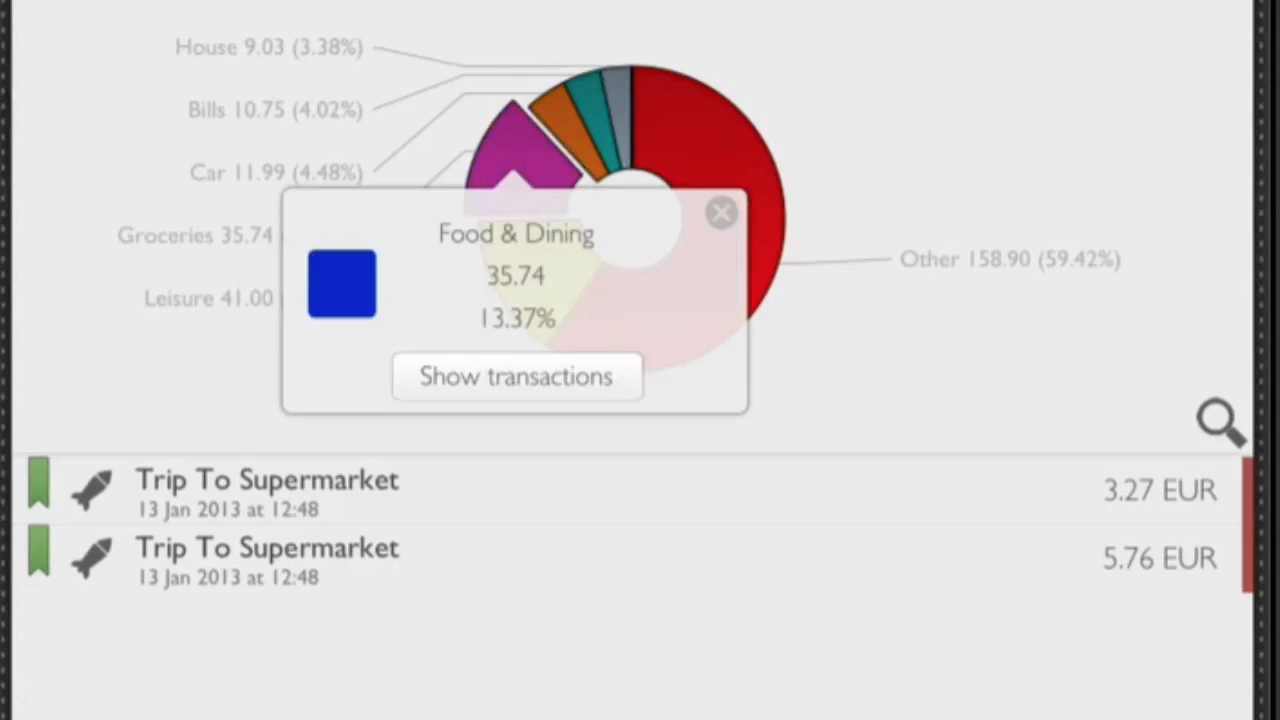
left_click(516, 376)
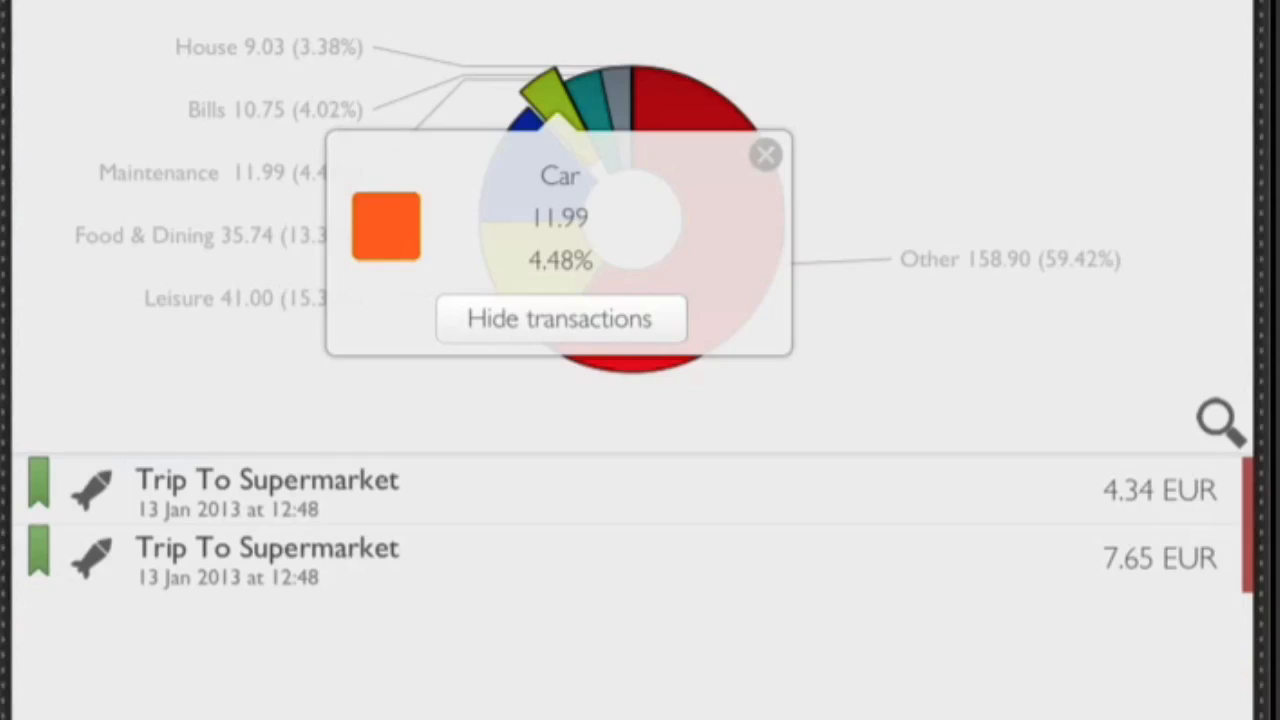
left_click(766, 156)
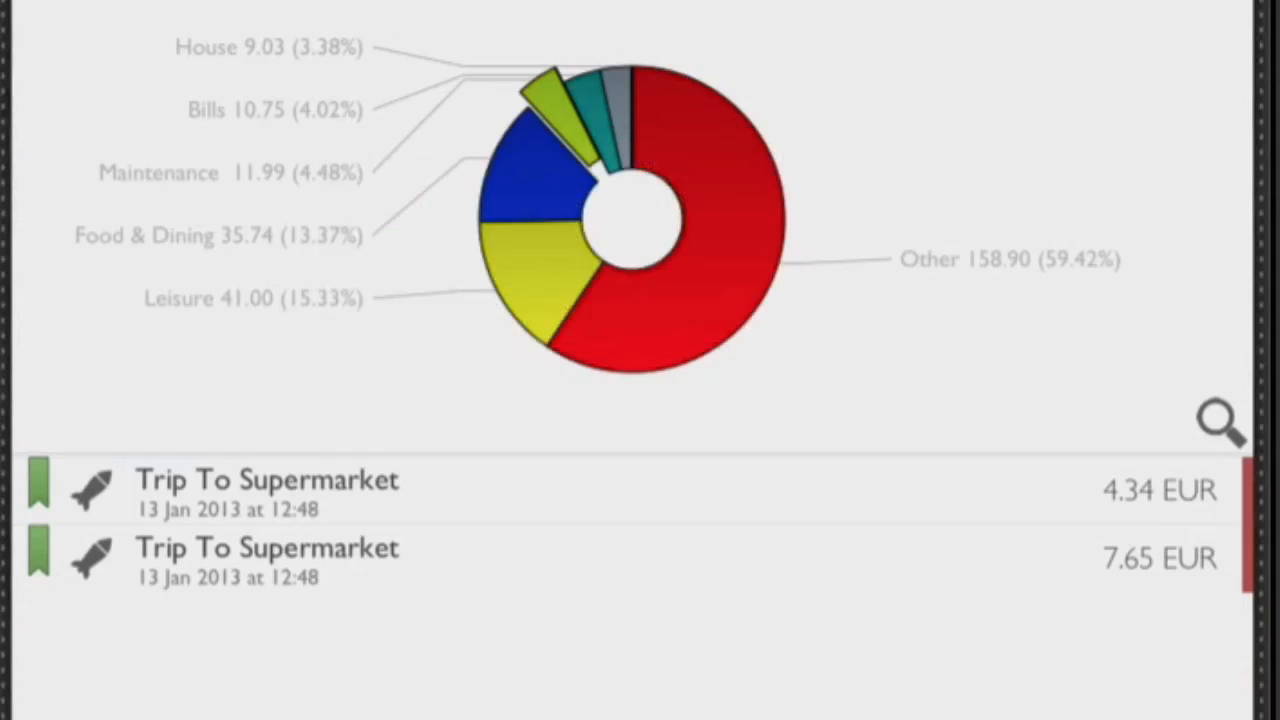